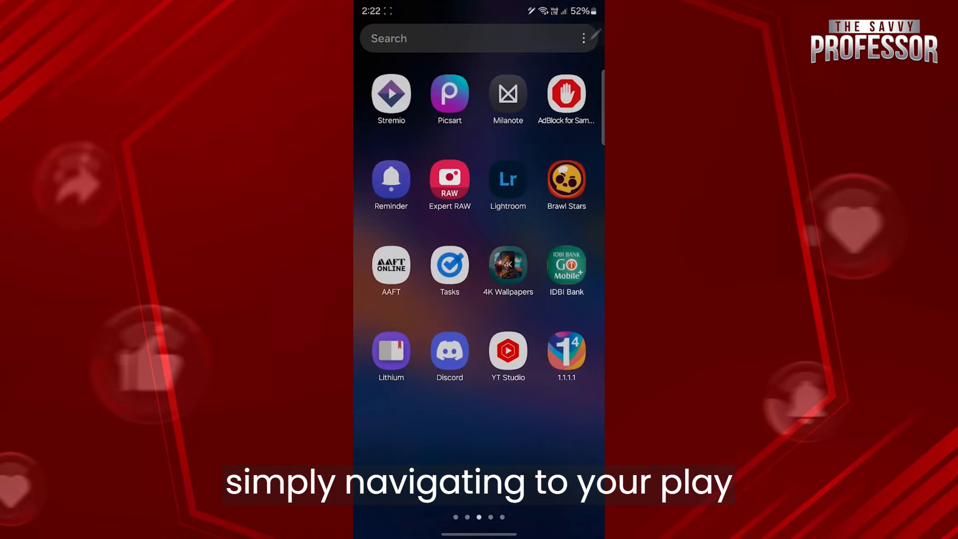
# Launch Play Store from the app drawer and search it for 'messenger'
pyautogui.hscroll(-3)
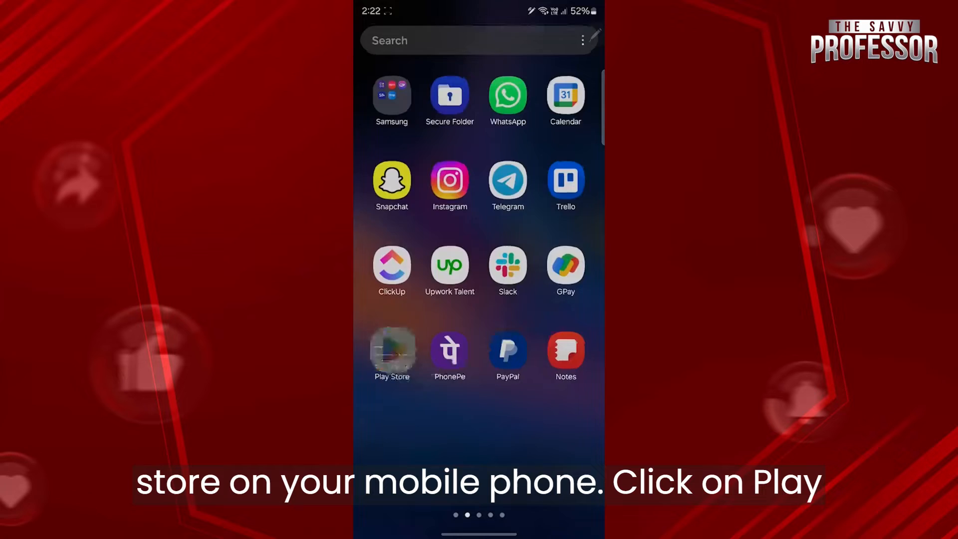
pyautogui.click(392, 354)
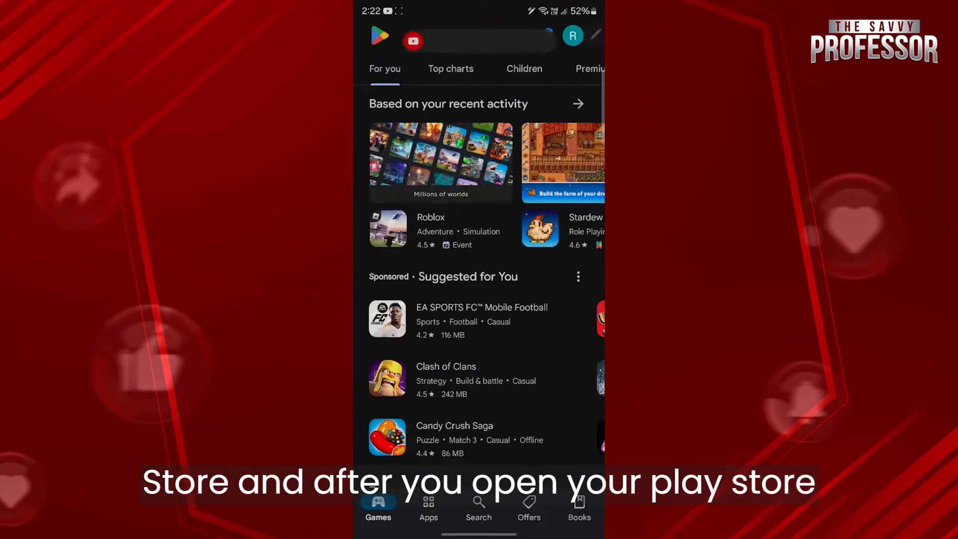
pyautogui.click(478, 504)
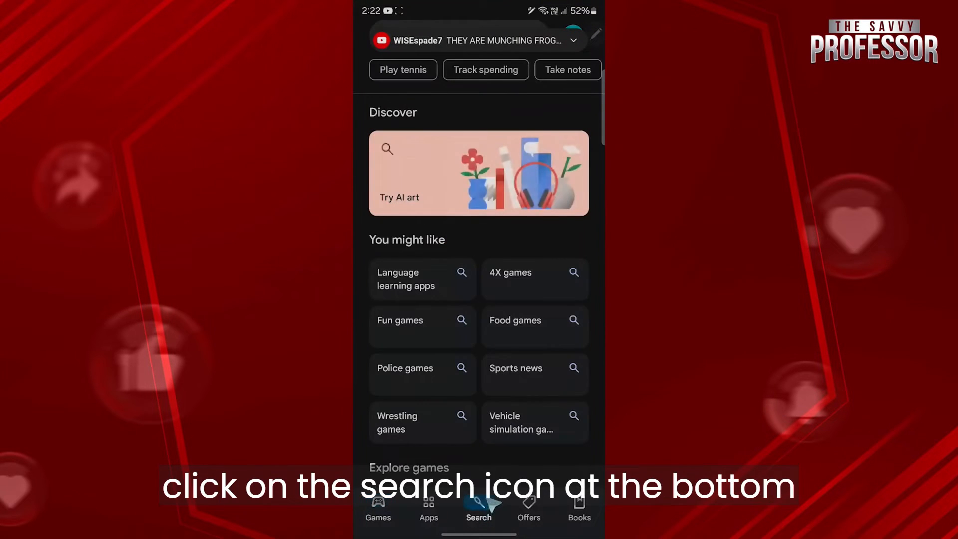
pyautogui.click(479, 507)
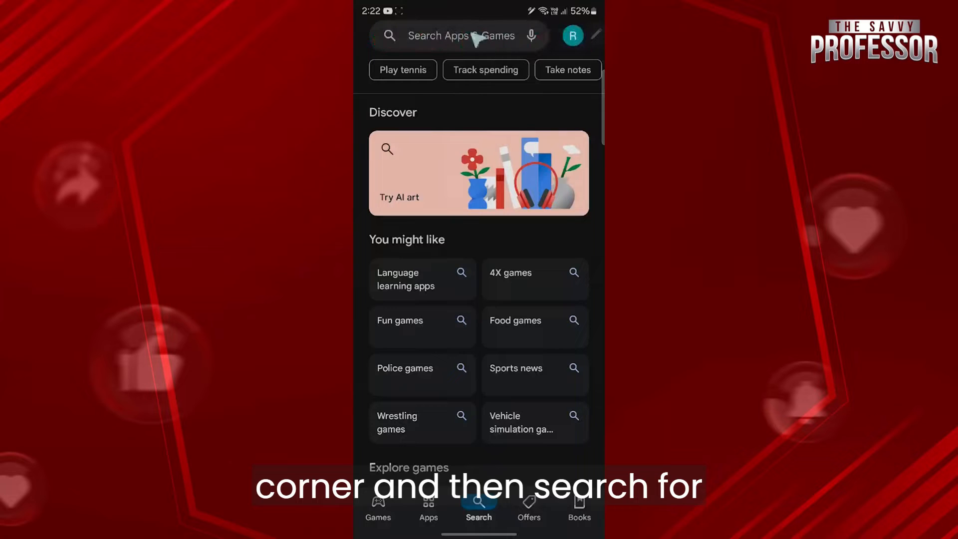
pyautogui.write('messenger')
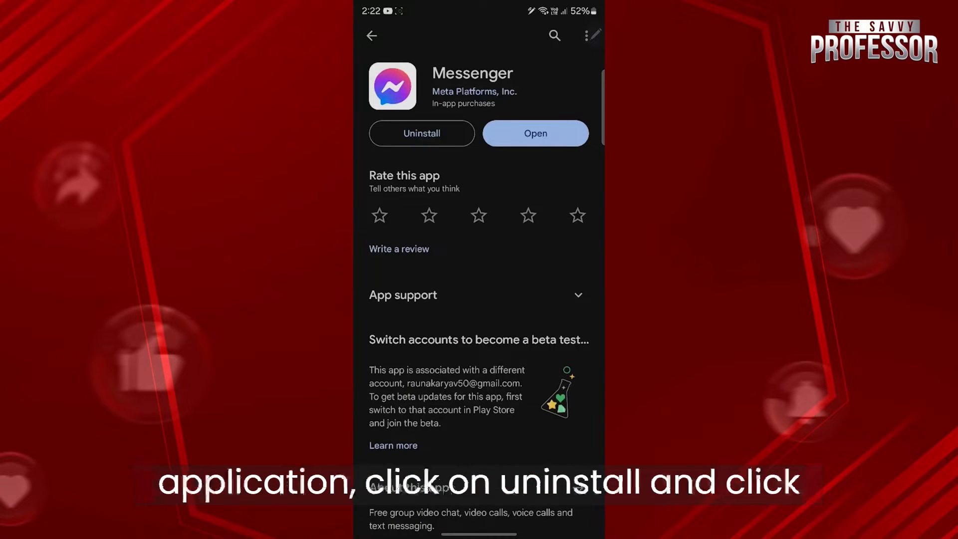
# Uninstall Messenger from its listing, then install it again until Open appears
pyautogui.click(421, 132)
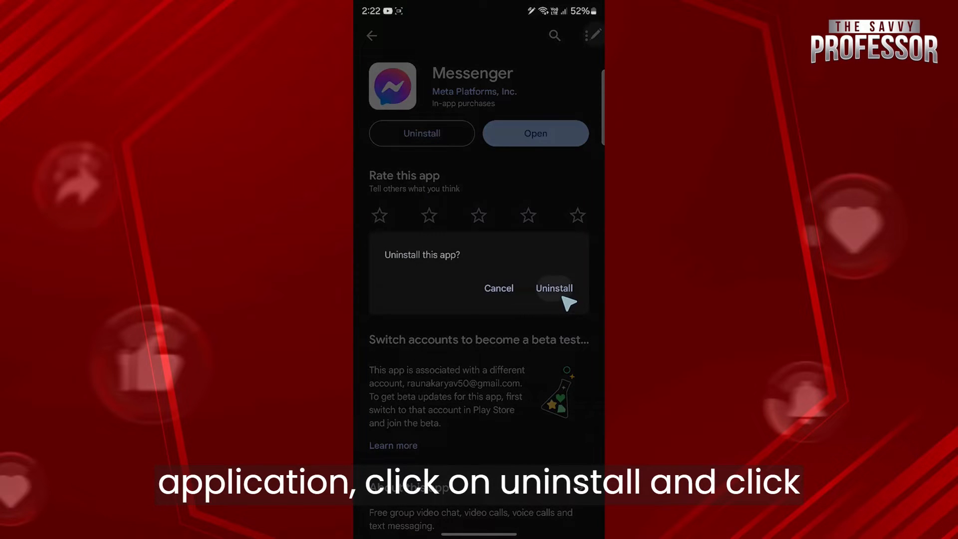
pyautogui.click(554, 287)
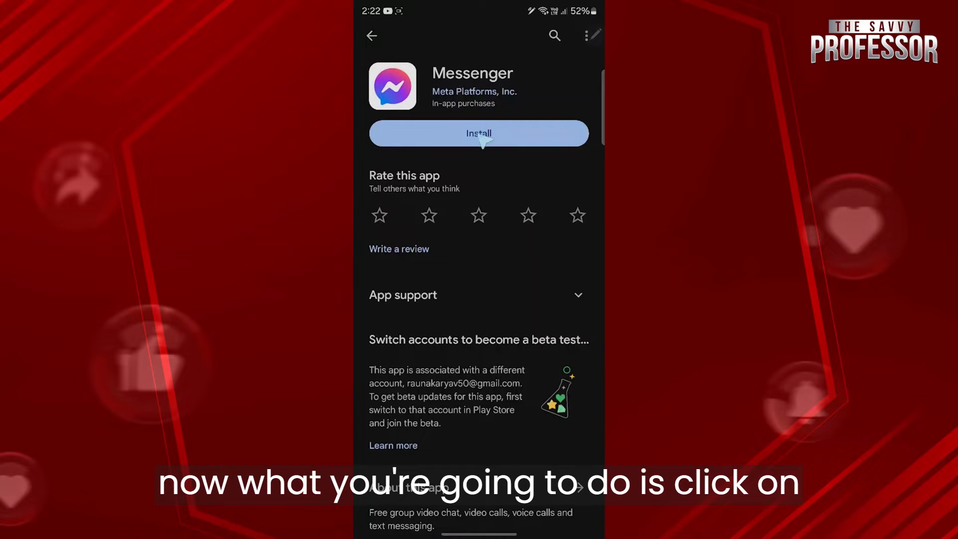
pyautogui.click(478, 133)
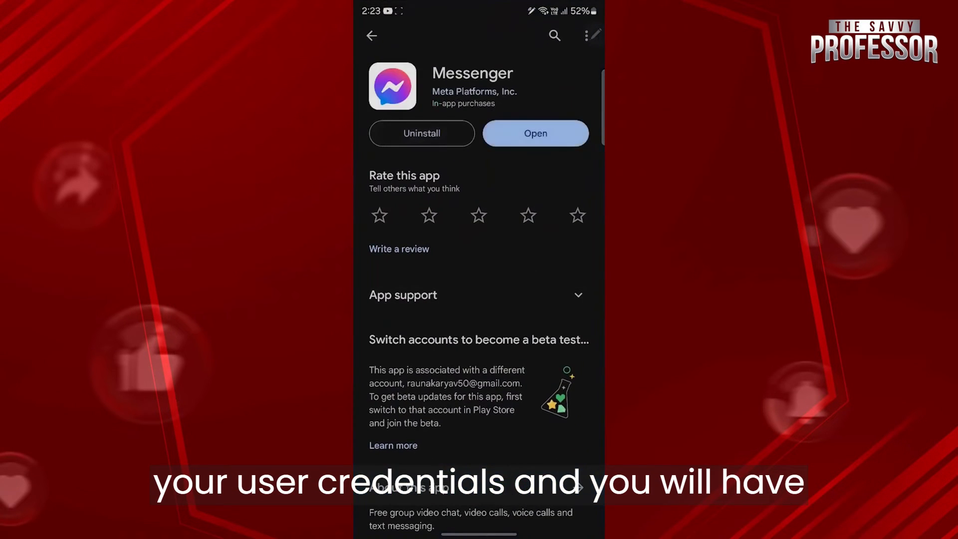
pyautogui.click(536, 133)
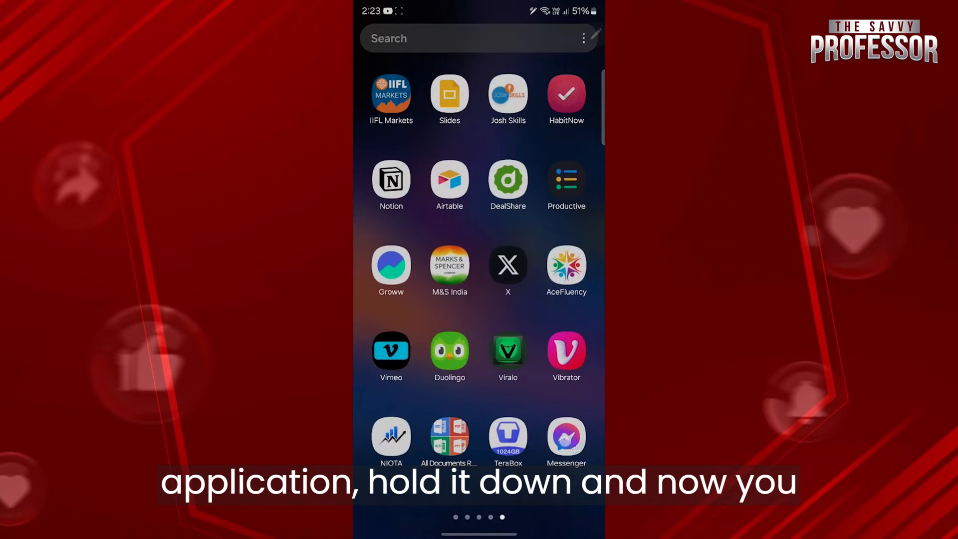
# Go from Messenger's App info in Settings into its Storage breakdown
pyautogui.click(566, 442)
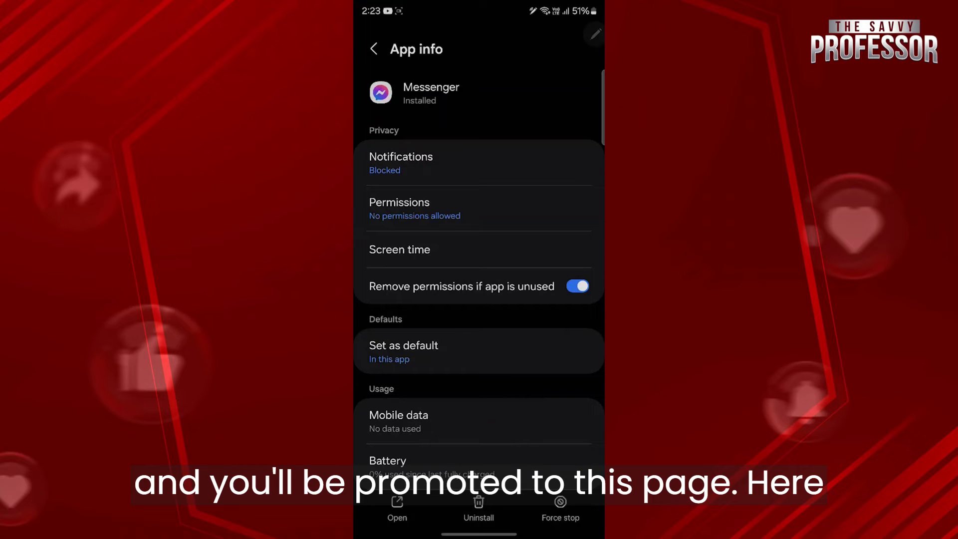
pyautogui.scroll(-3)
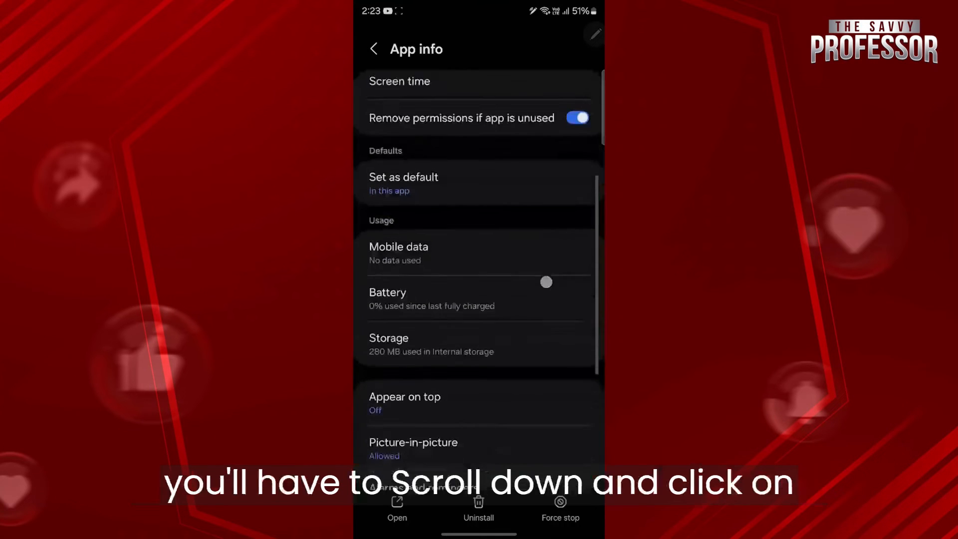
pyautogui.click(388, 344)
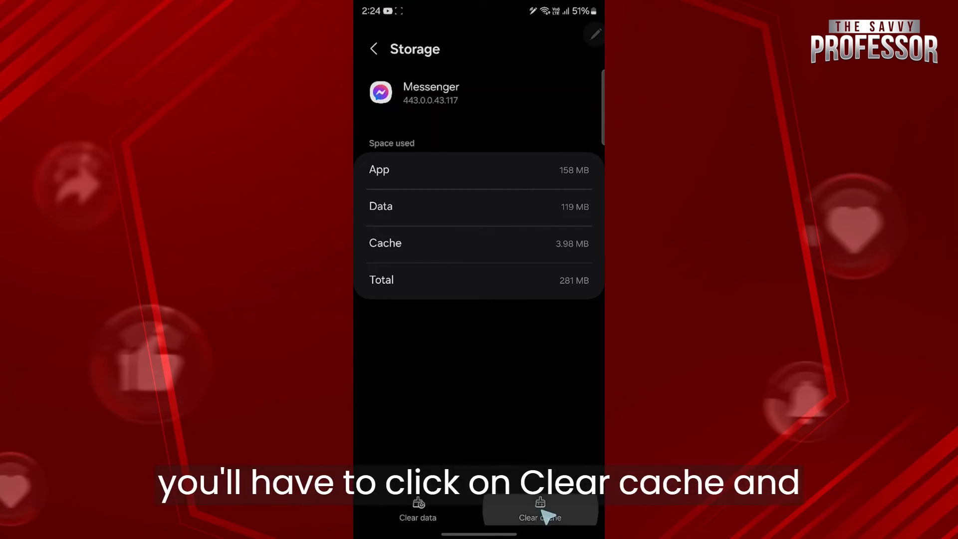
# Clear Messenger's cache to 0 B and delete all its app data
pyautogui.click(541, 517)
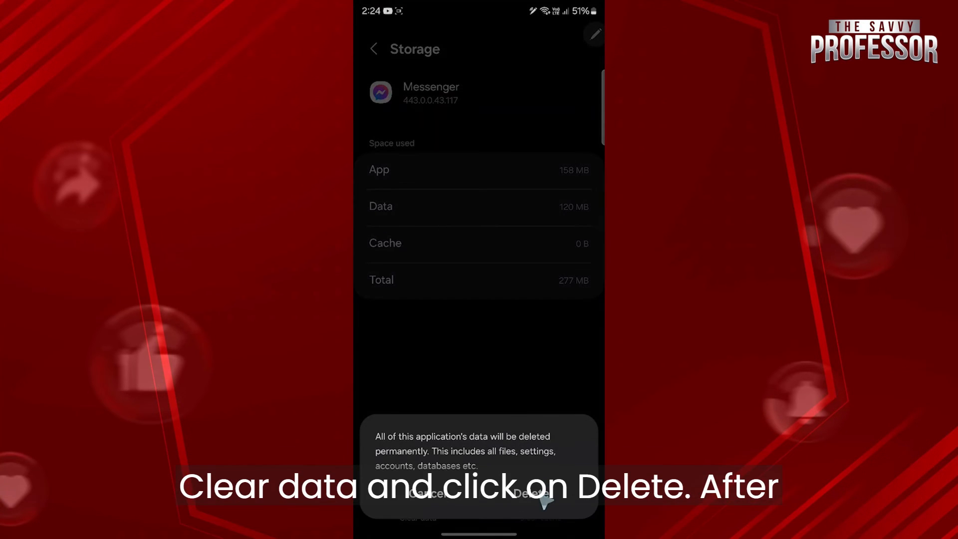
pyautogui.click(530, 495)
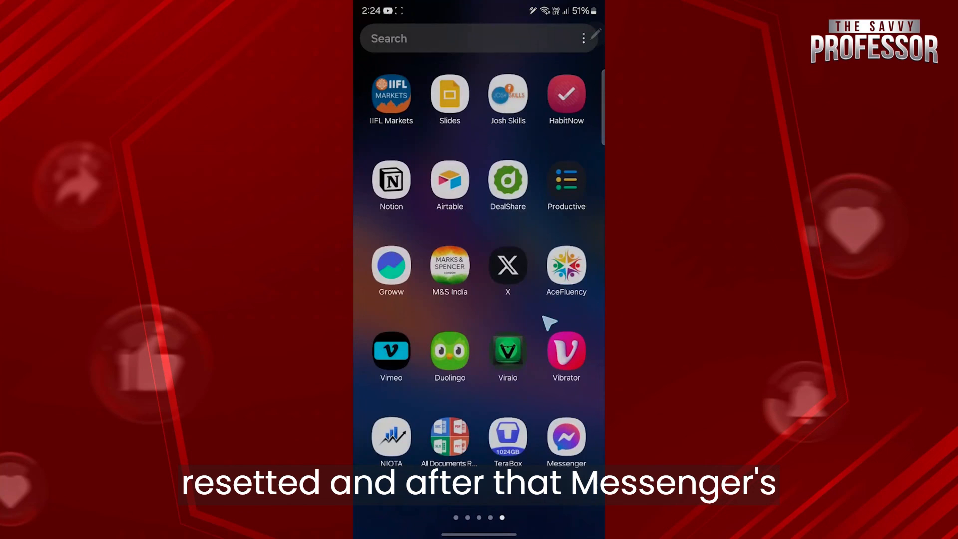
# Open the reset Messenger from the app drawer and reach the Chats list
pyautogui.click(566, 436)
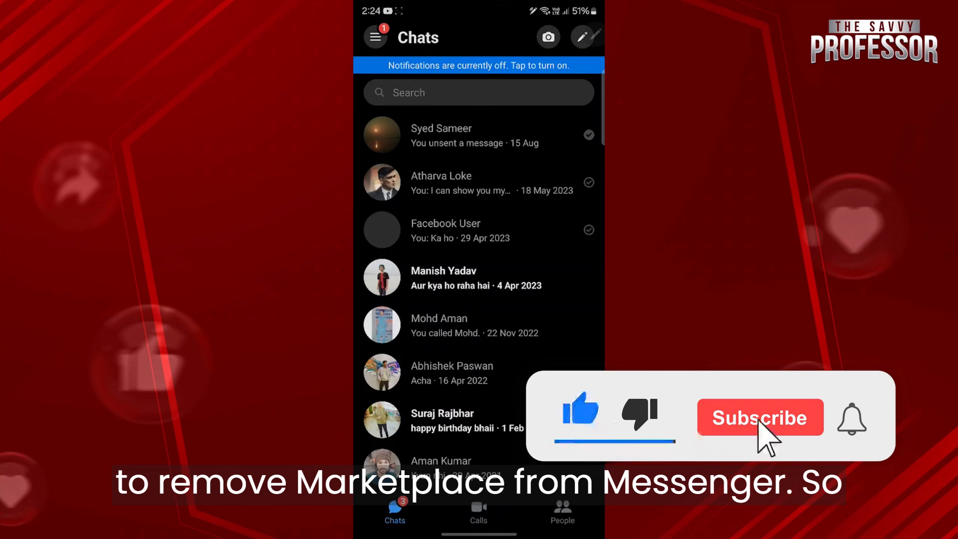
pyautogui.click(760, 418)
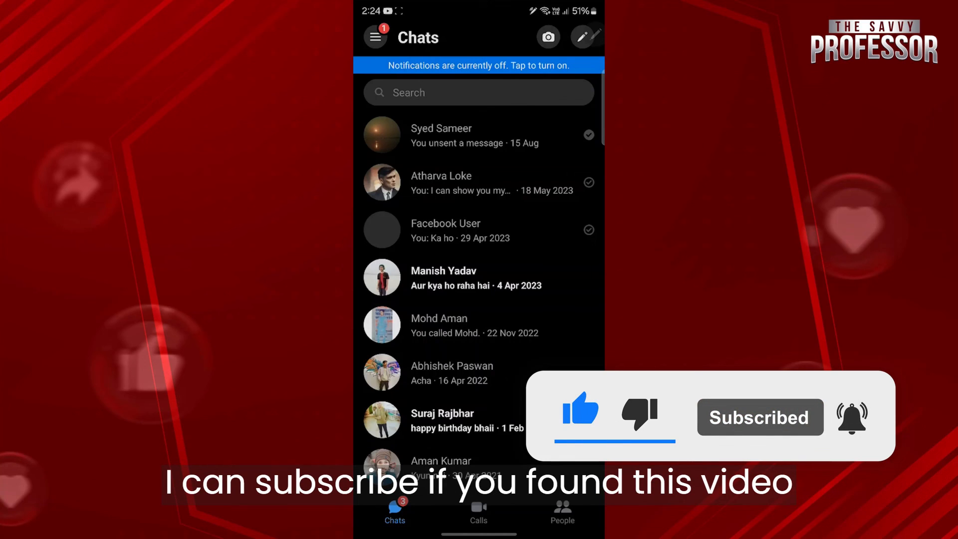